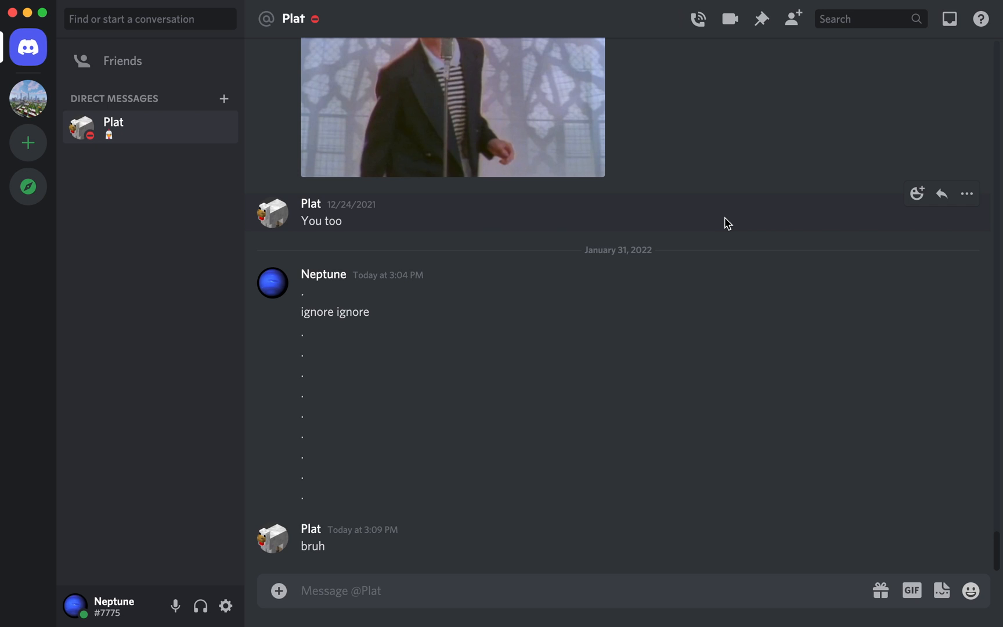
# - View the own profile card showing Neptune#7775 and go to My Account settings
pyautogui.click(272, 283)
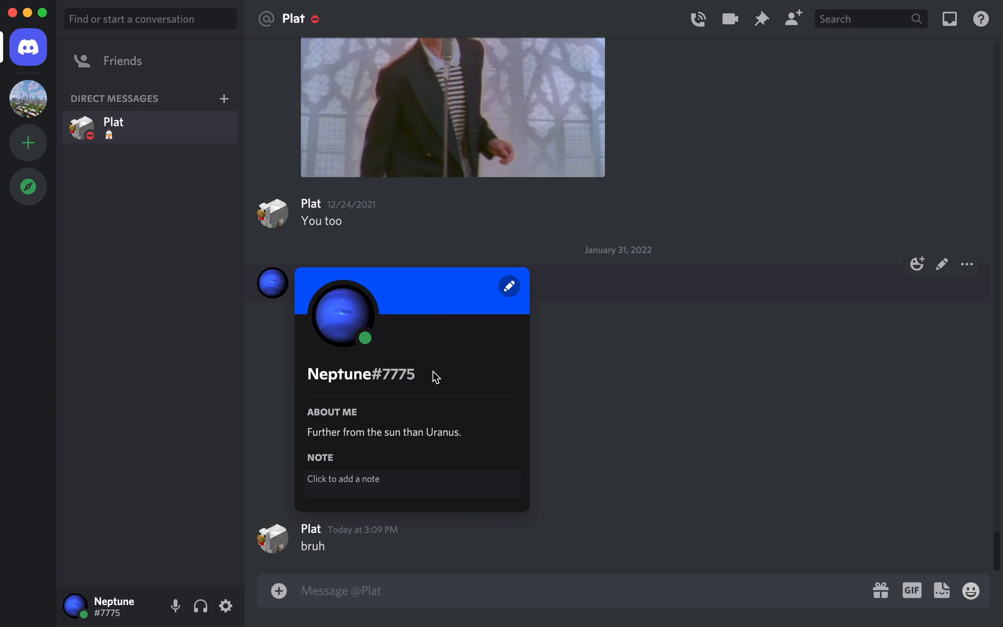
pyautogui.doubleClick(400, 374)
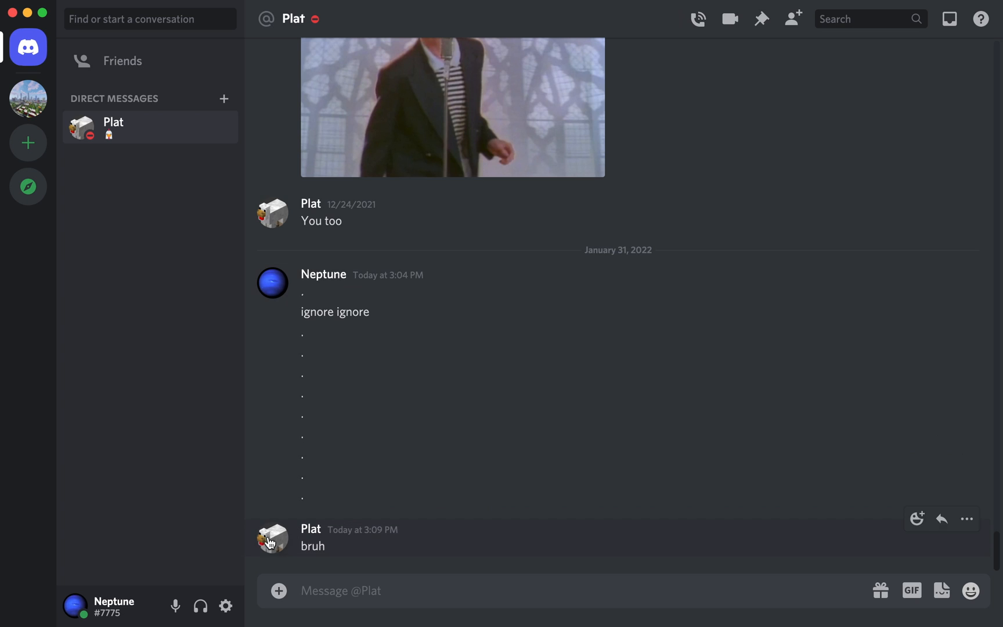
pyautogui.click(225, 606)
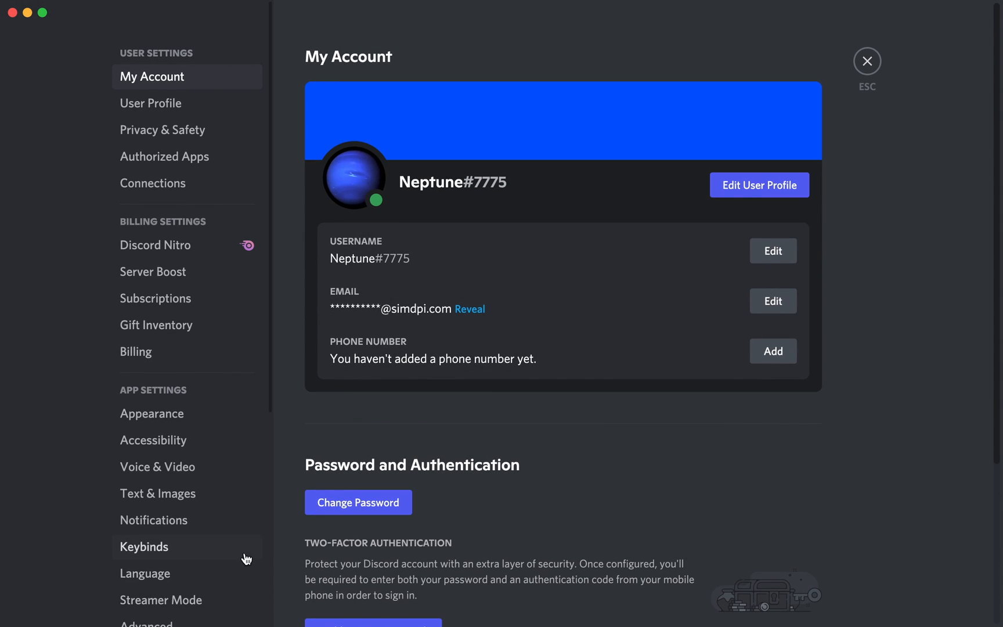
# - Change the username to 7775 with the current password, giving the new tag #9243
pyautogui.click(771, 250)
pyautogui.write('7775')
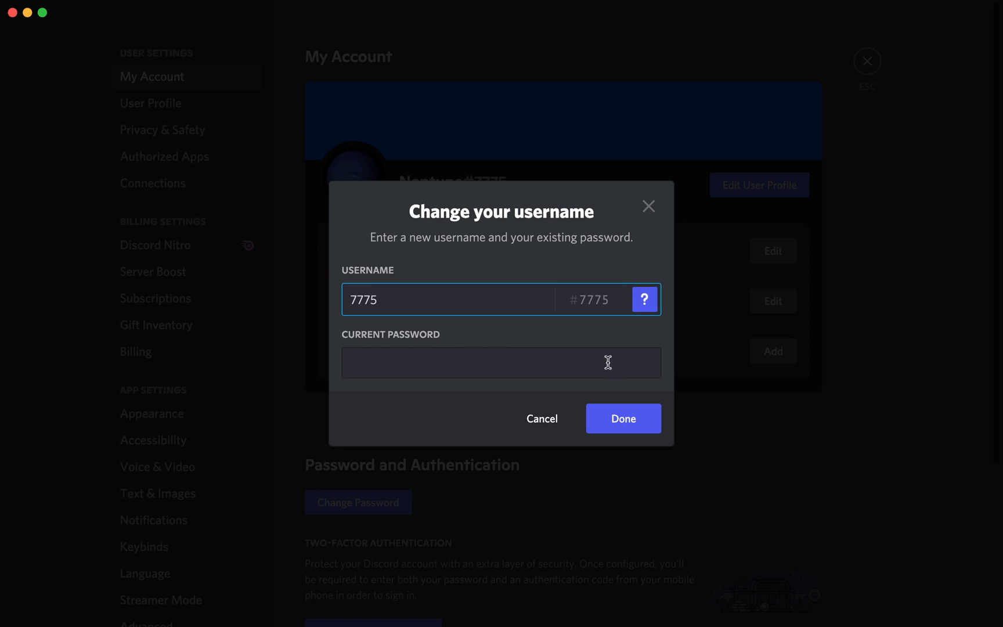
pyautogui.click(500, 362)
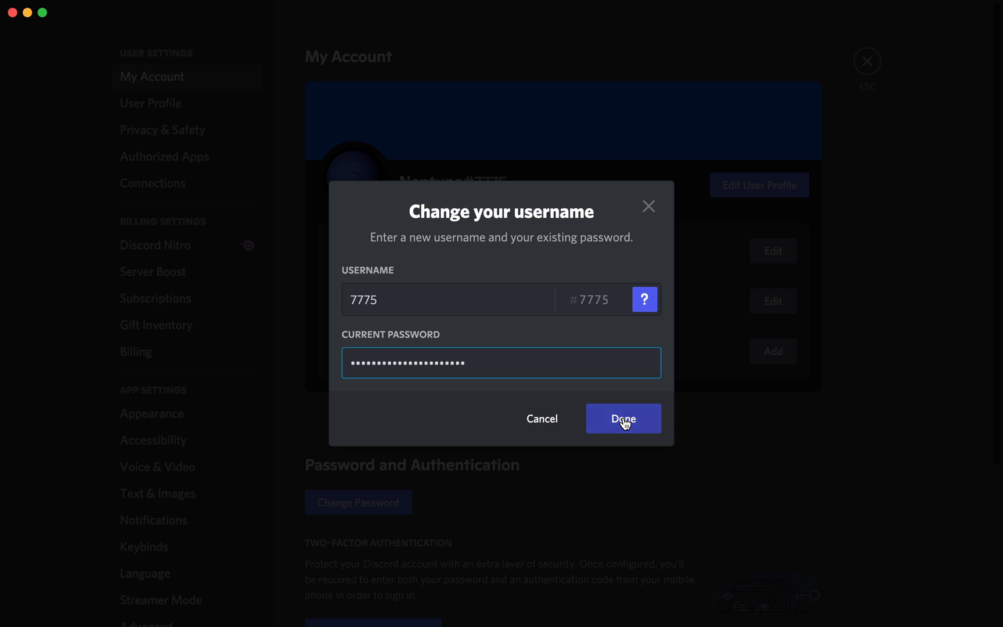
pyautogui.click(623, 418)
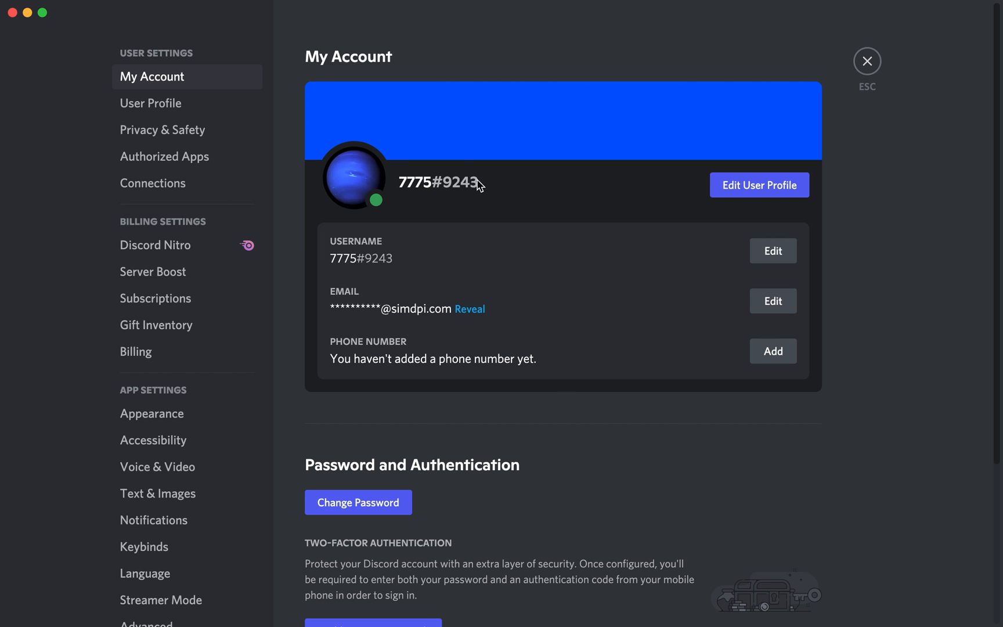
# - Attempt renaming back to Neptune, which is refused for changing the username too fast
pyautogui.click(771, 250)
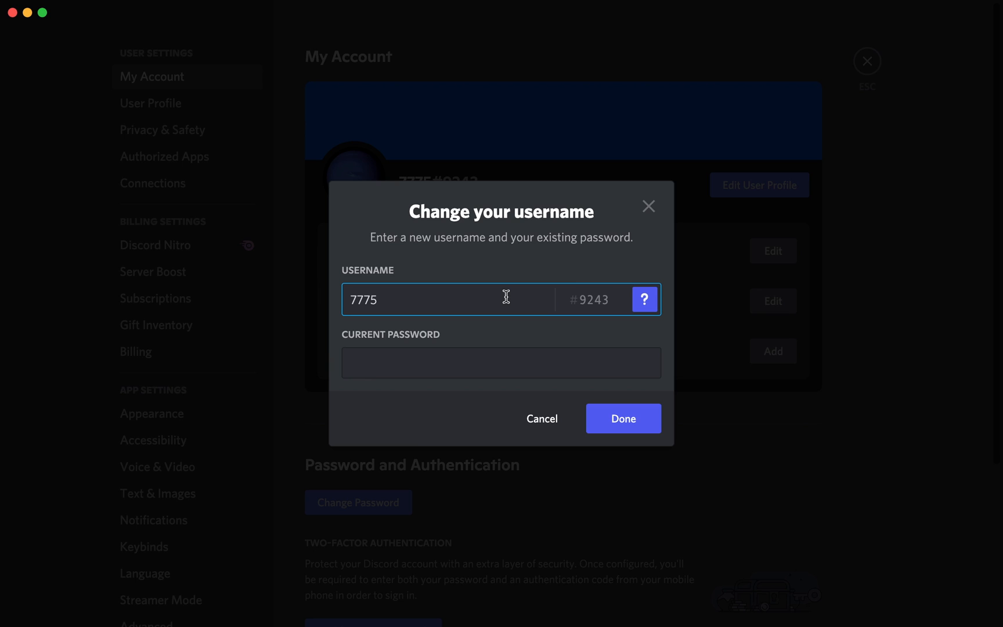
pyautogui.write('Neptune')
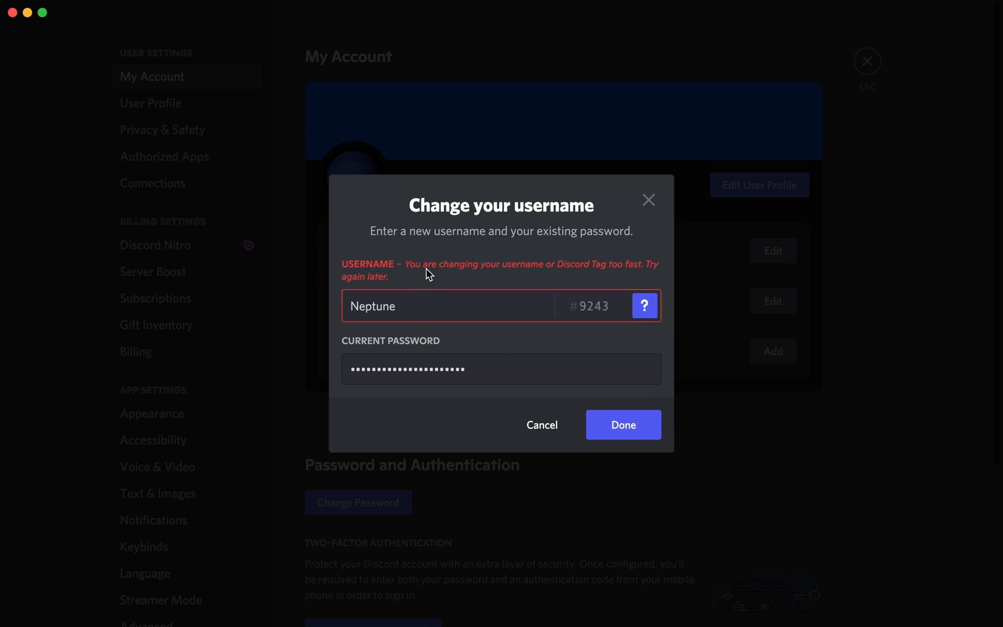
pyautogui.moveTo(386, 284)
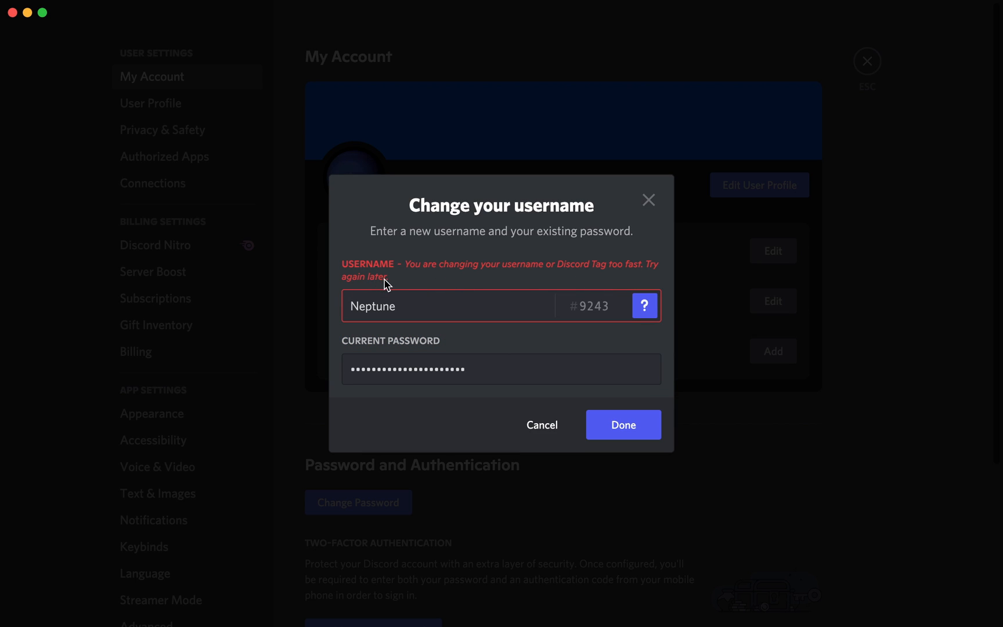
pyautogui.moveTo(468, 251)
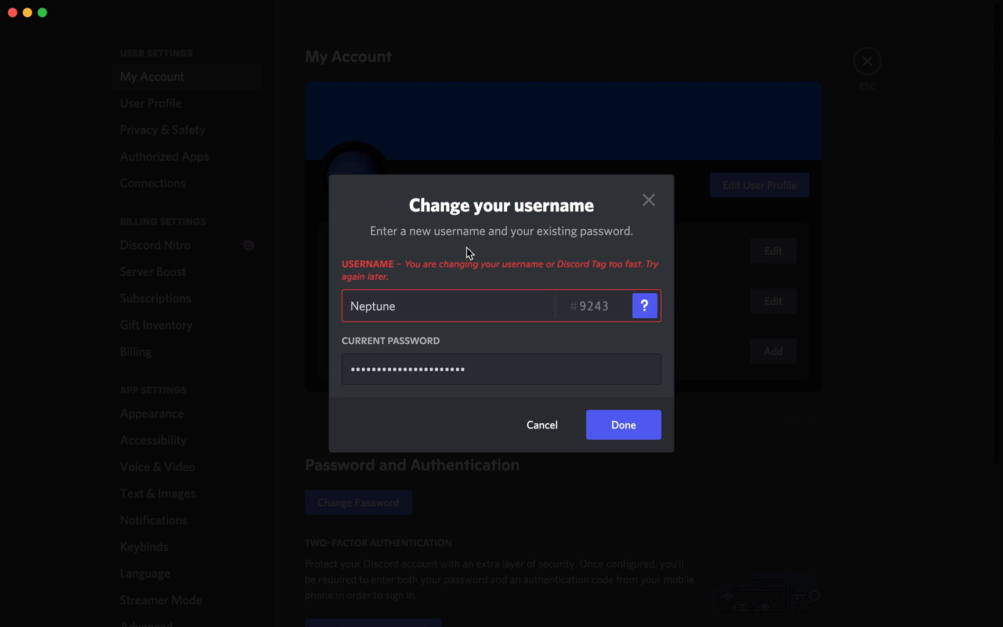
pyautogui.moveTo(456, 272)
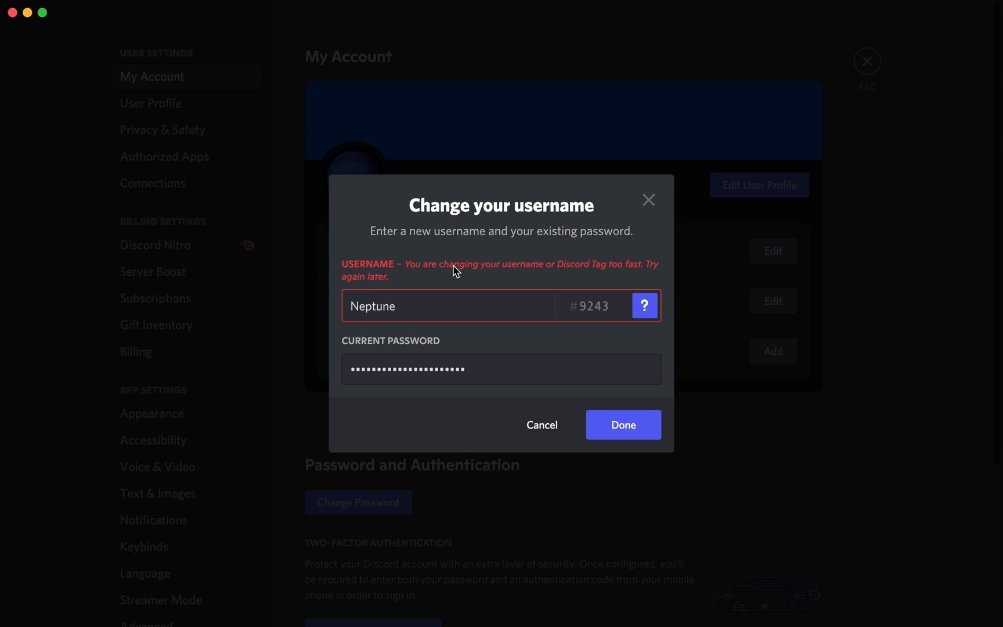
pyautogui.moveTo(412, 305)
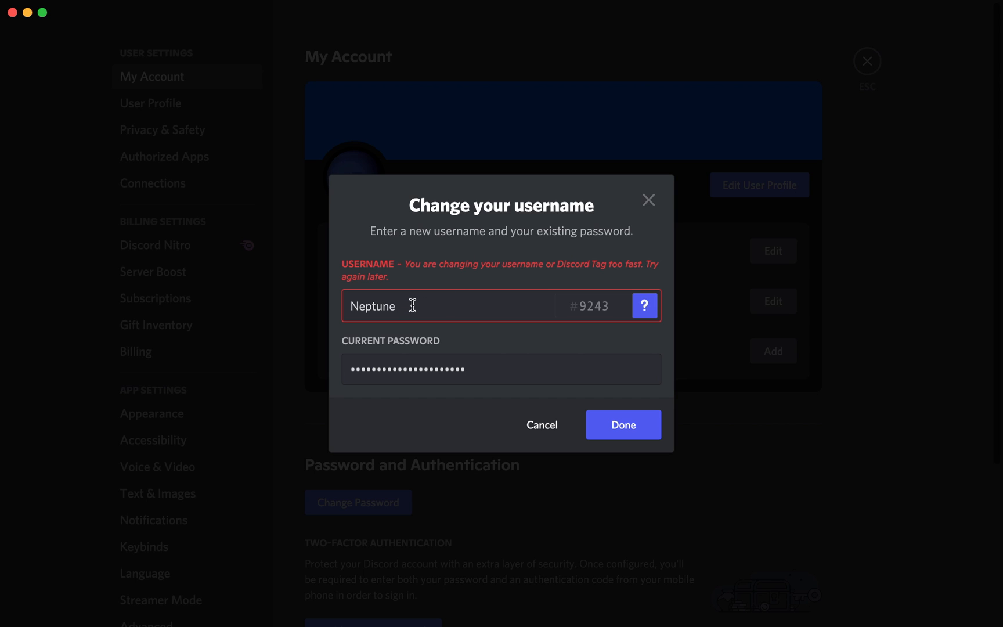